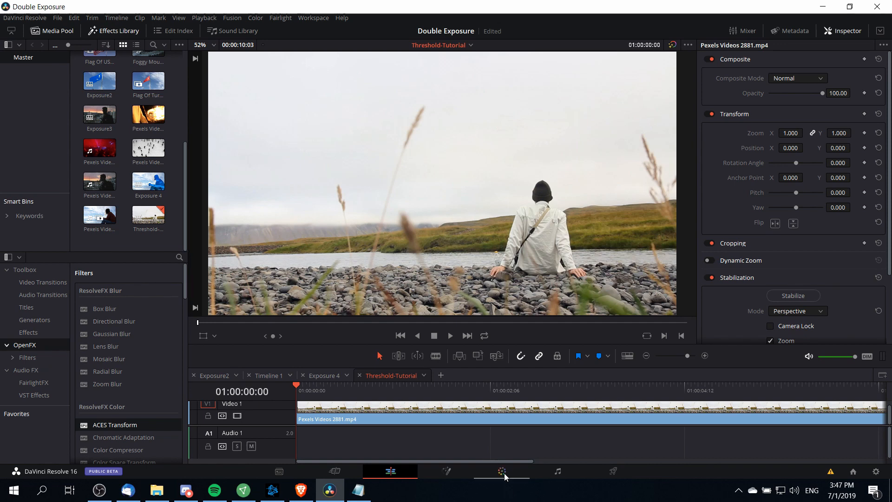
# Switch to the Color page and move corrector node 01 to the right in the node graph
pyautogui.click(503, 470)
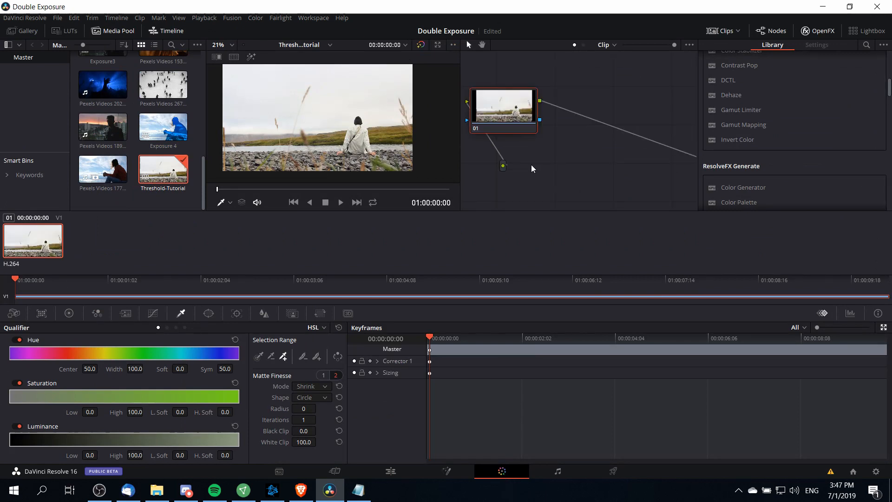
pyautogui.moveTo(529, 169)
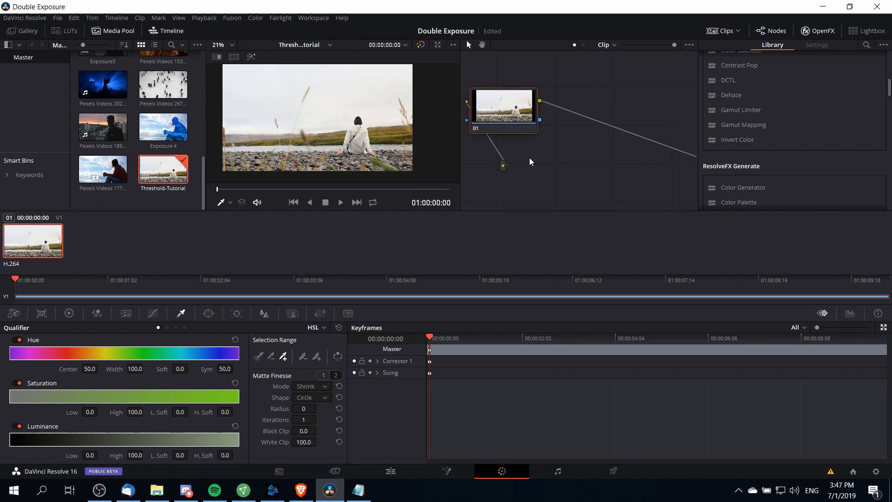
pyautogui.moveTo(503, 108); pyautogui.dragTo(558, 108)
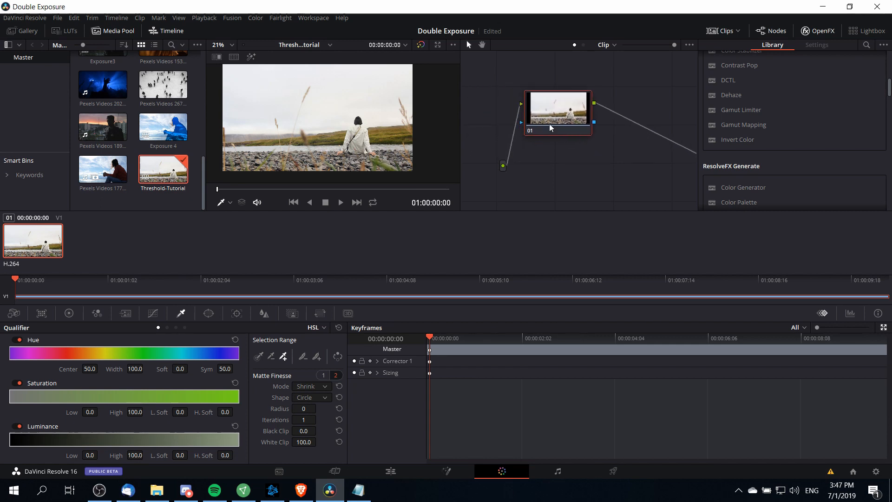
# Shift node 01 upward to leave room for a second corrector node below it
pyautogui.moveTo(557, 108); pyautogui.dragTo(523, 100)
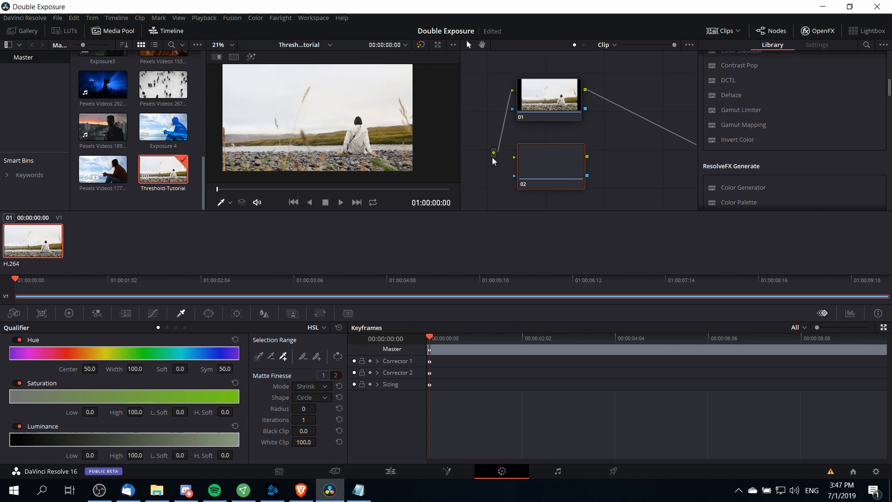
pyautogui.moveTo(502, 159)
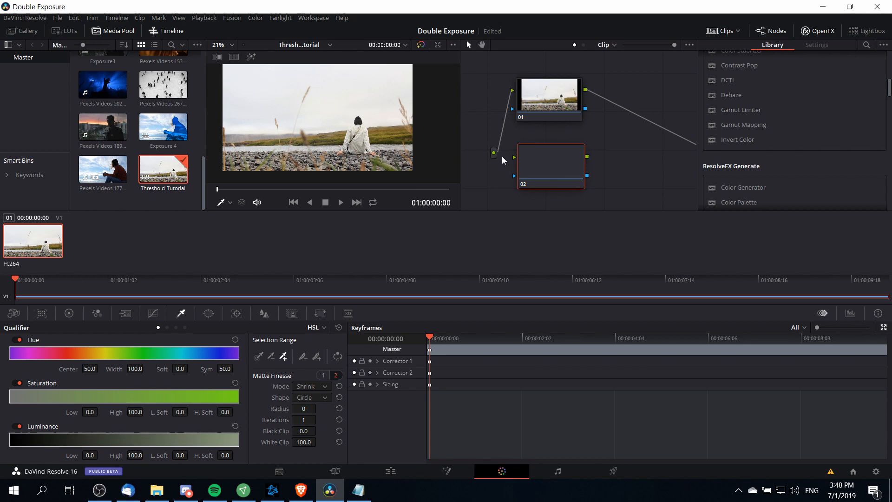
pyautogui.moveTo(515, 161)
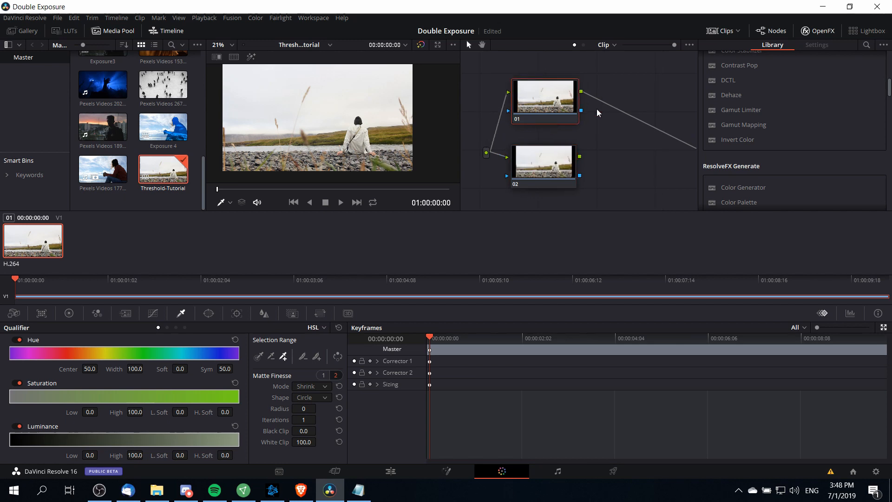
pyautogui.moveTo(595, 124)
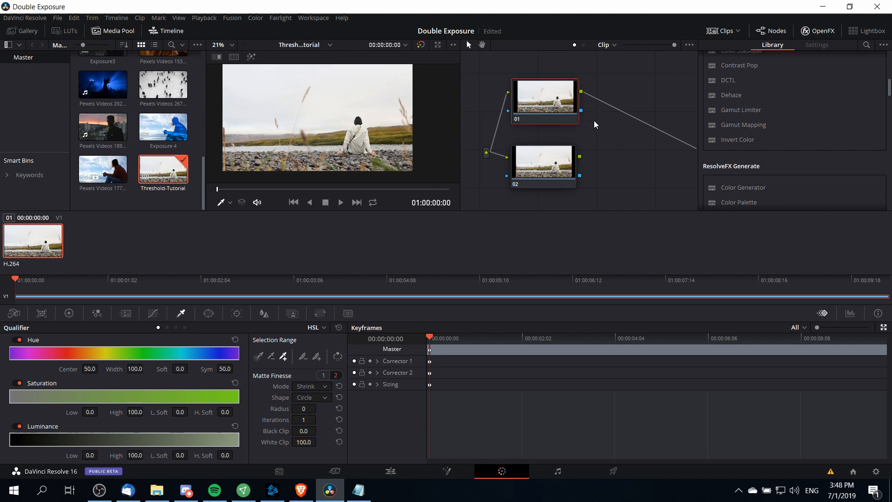
pyautogui.moveTo(7, 332)
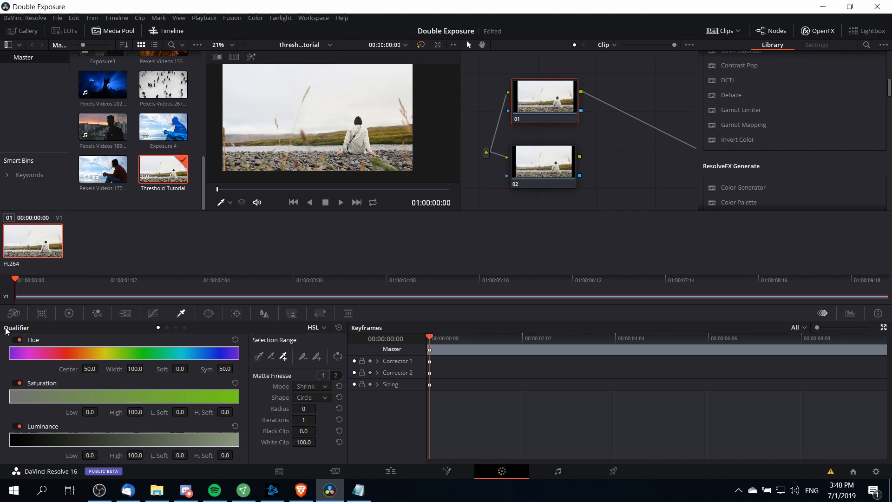
pyautogui.moveTo(326, 361)
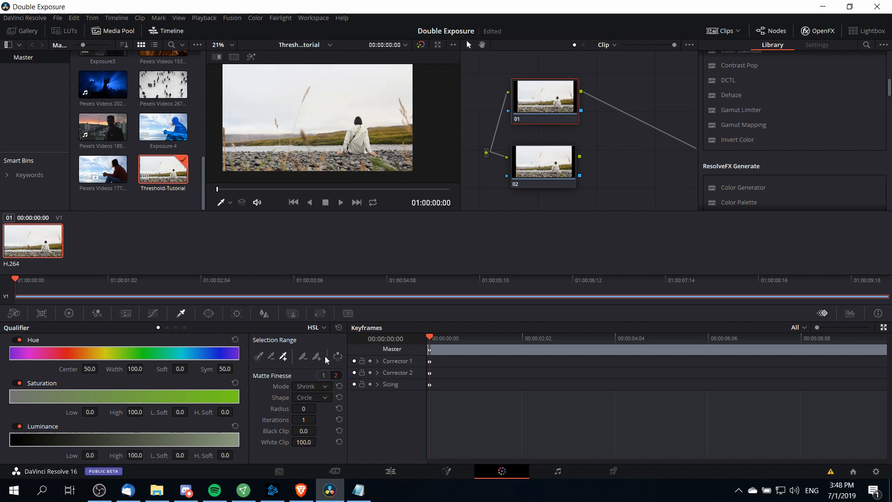
pyautogui.moveTo(321, 336)
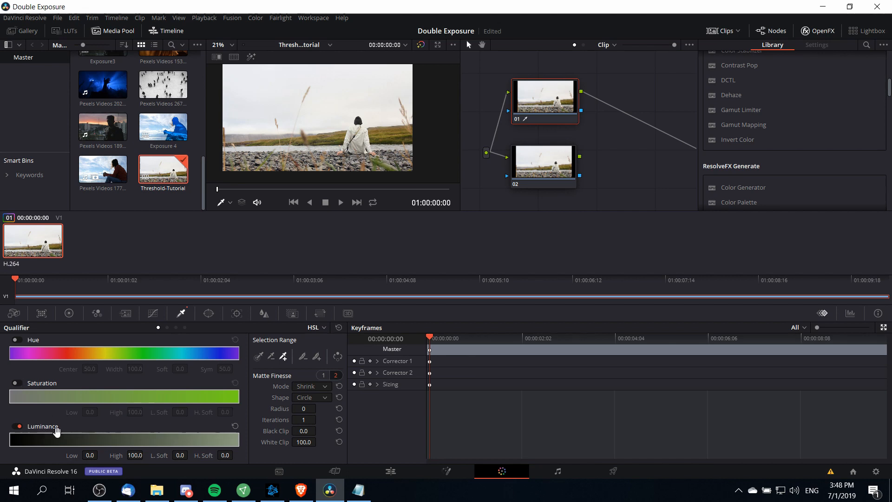
pyautogui.moveTo(238, 440)
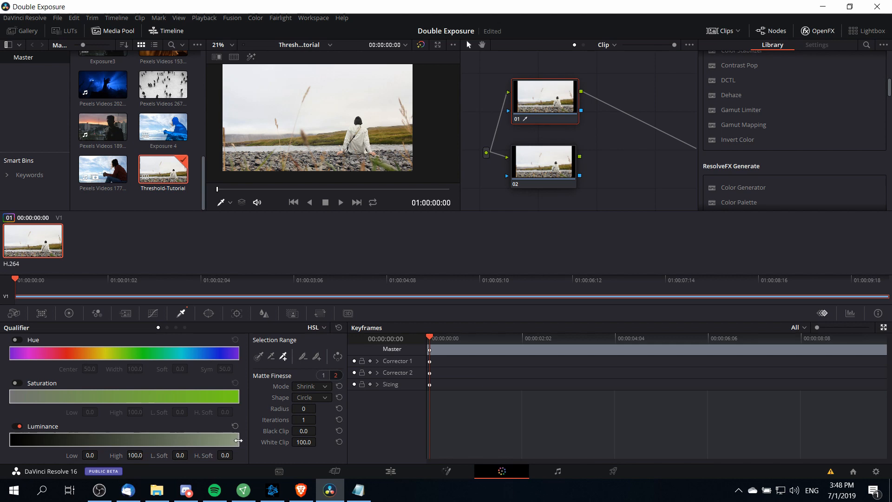
# Lower node 01's luminance qualifier upper limit step by step down to 62.7
pyautogui.moveTo(238, 440); pyautogui.dragTo(217, 440)
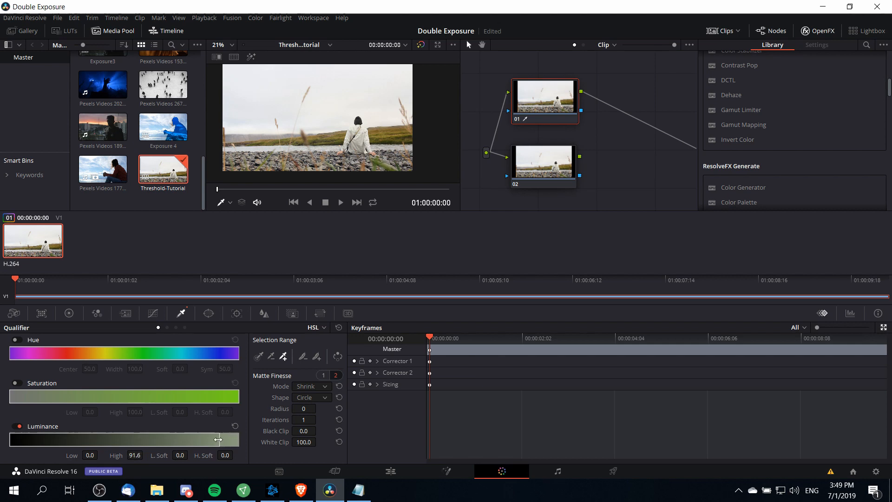
pyautogui.moveTo(218, 438); pyautogui.dragTo(173, 439)
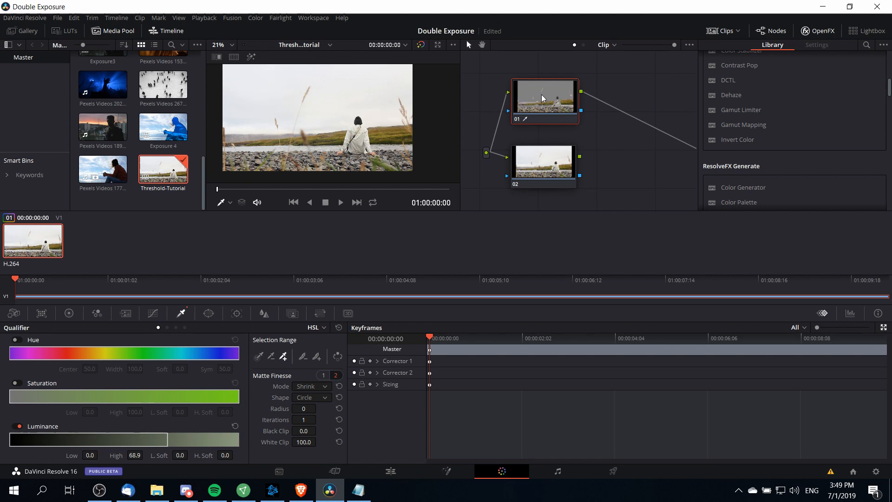
pyautogui.moveTo(552, 113)
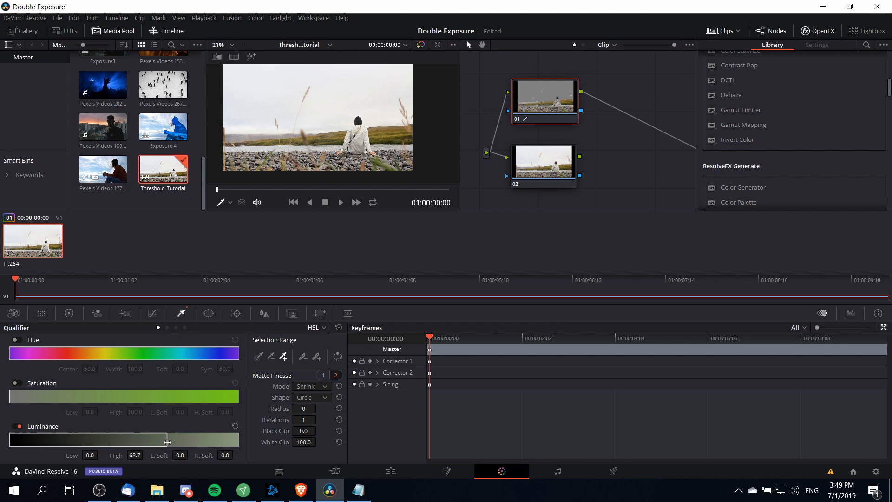
pyautogui.moveTo(171, 439); pyautogui.dragTo(166, 440)
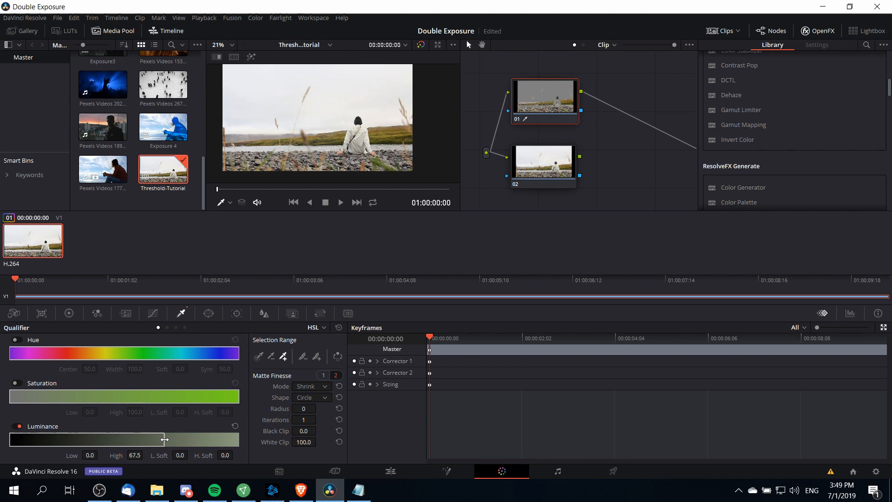
pyautogui.moveTo(166, 440); pyautogui.dragTo(152, 440)
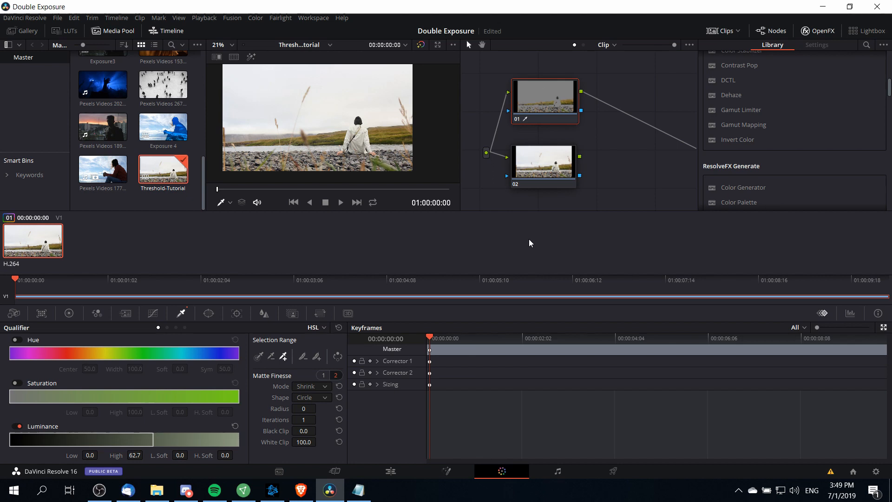
pyautogui.moveTo(561, 176)
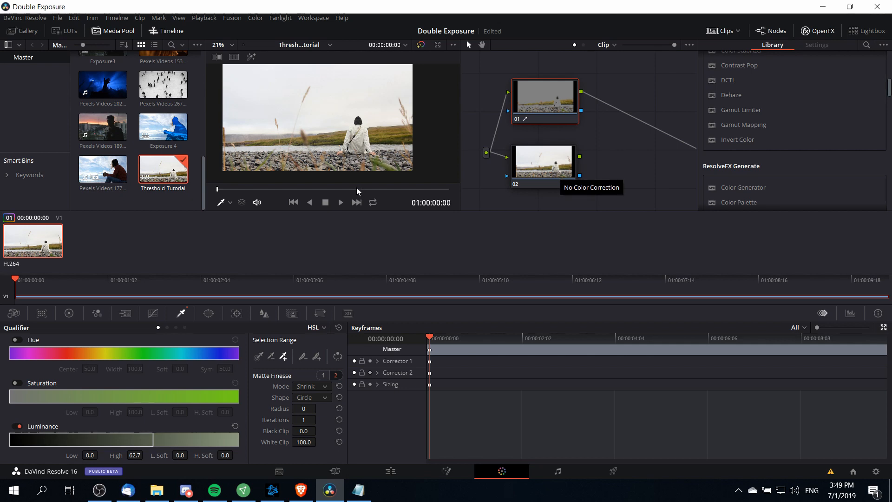
pyautogui.moveTo(541, 118)
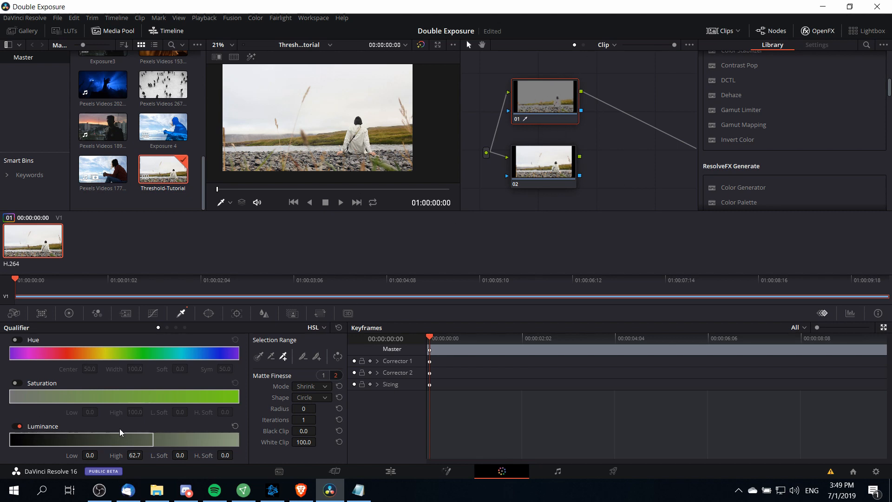
pyautogui.moveTo(126, 463)
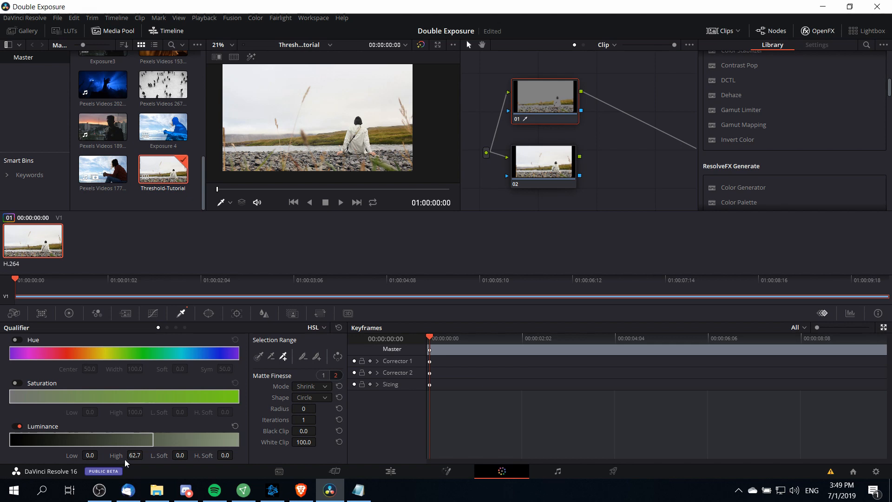
# Select the 62.7 luminance limit value to reuse it as node 02's lower bound
pyautogui.click(134, 455)
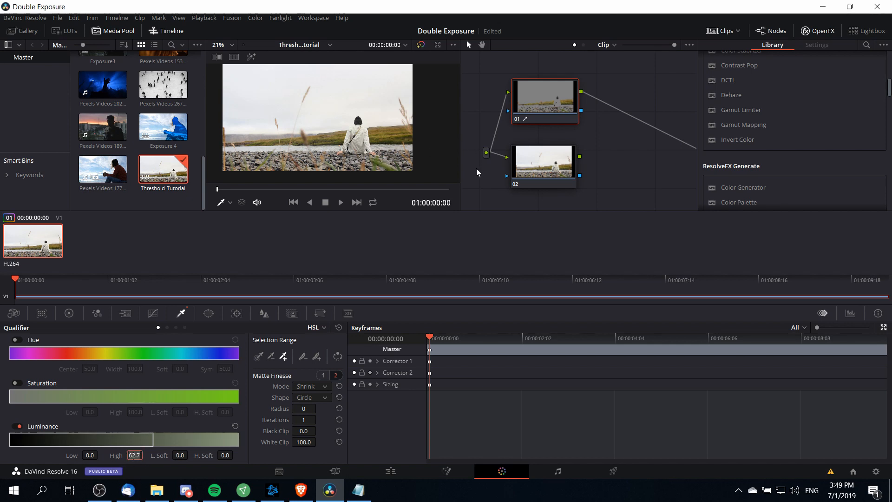
pyautogui.moveTo(527, 173)
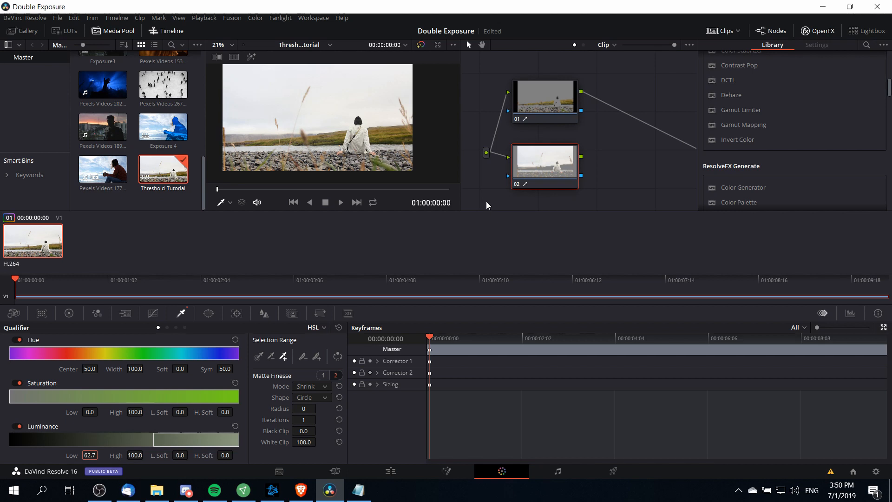
pyautogui.moveTo(537, 135)
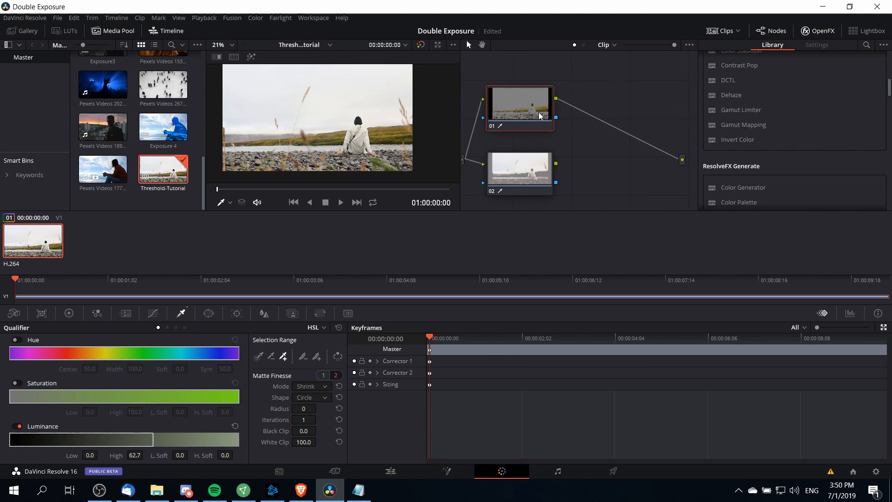
pyautogui.moveTo(540, 115)
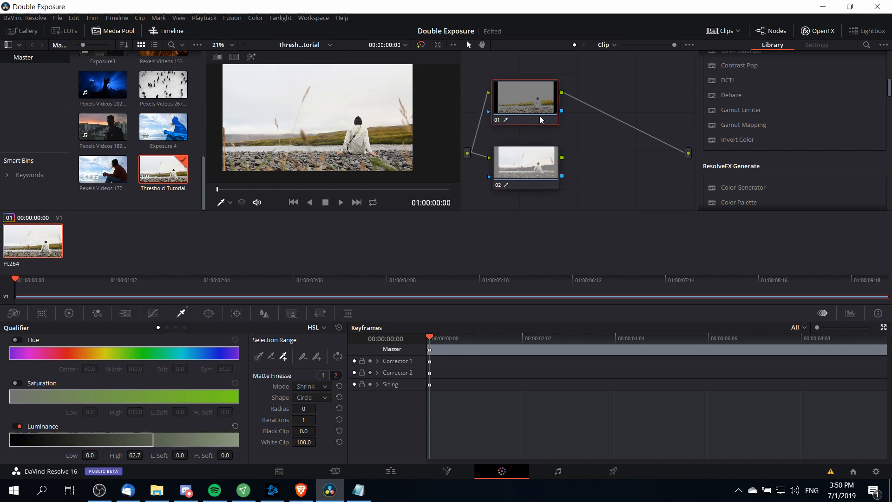
pyautogui.moveTo(534, 118)
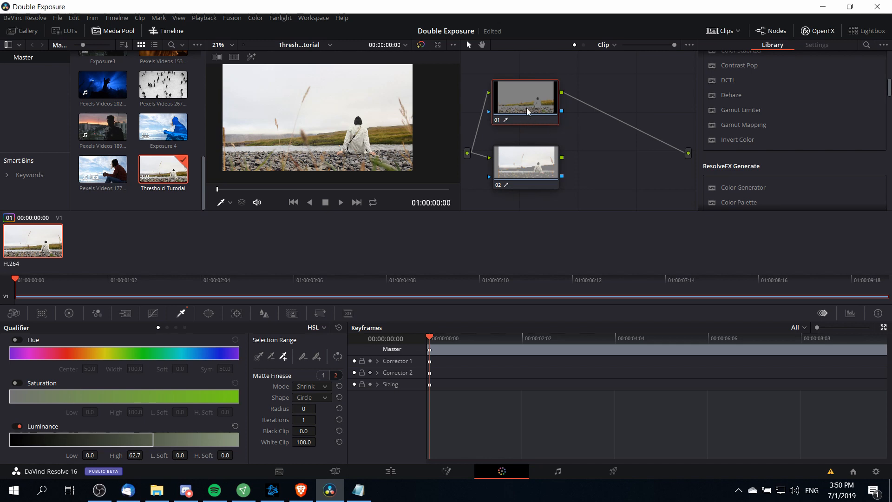
pyautogui.moveTo(153, 314)
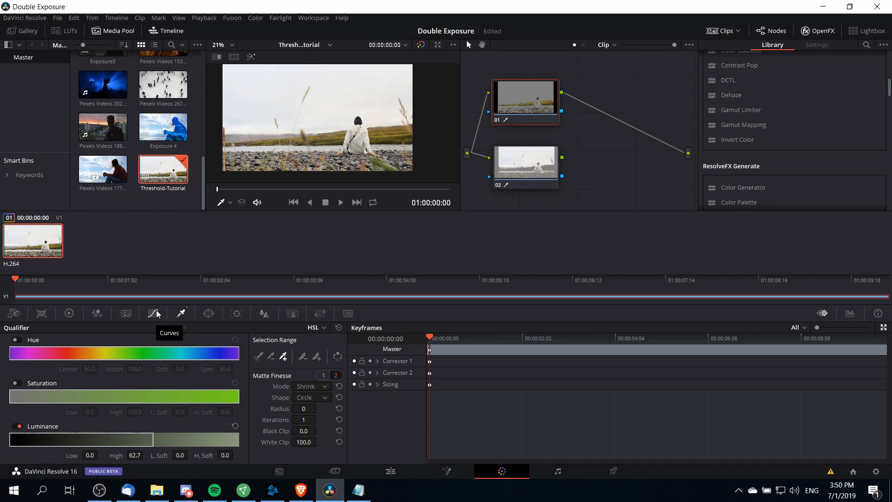
# Bring up the Curves palette for reshaping node 01's tone curve
pyautogui.click(153, 313)
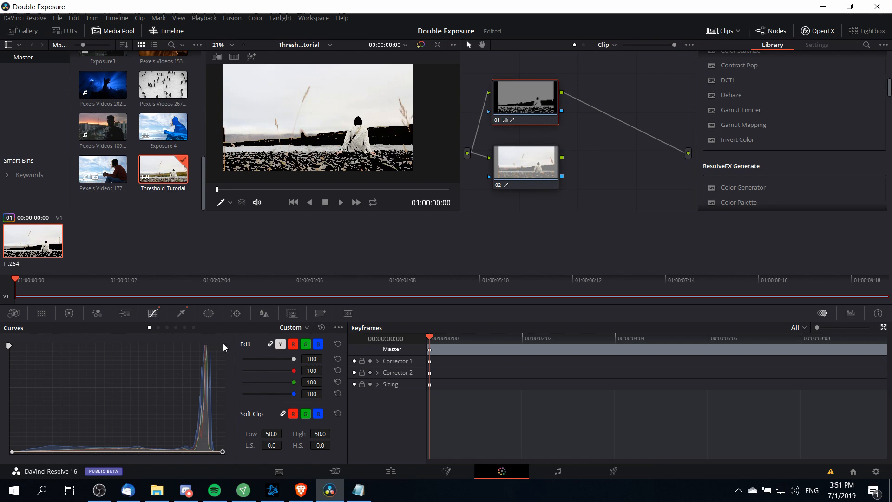
pyautogui.moveTo(227, 458)
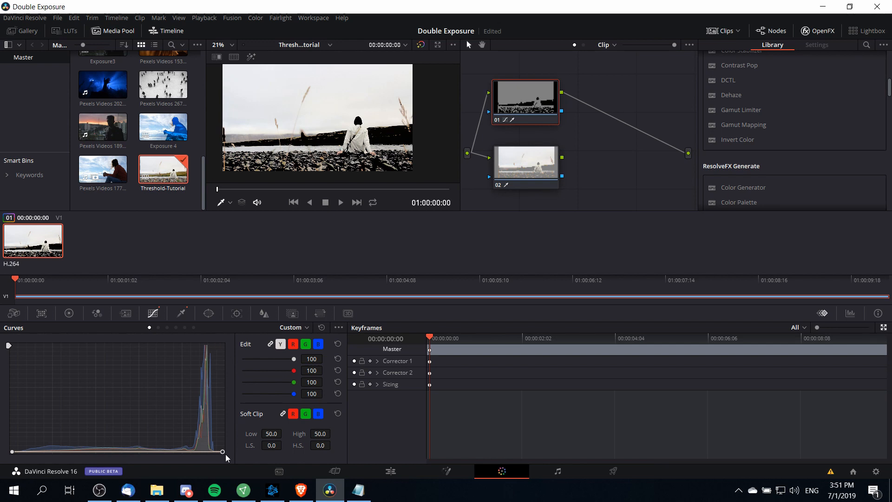
pyautogui.moveTo(531, 125)
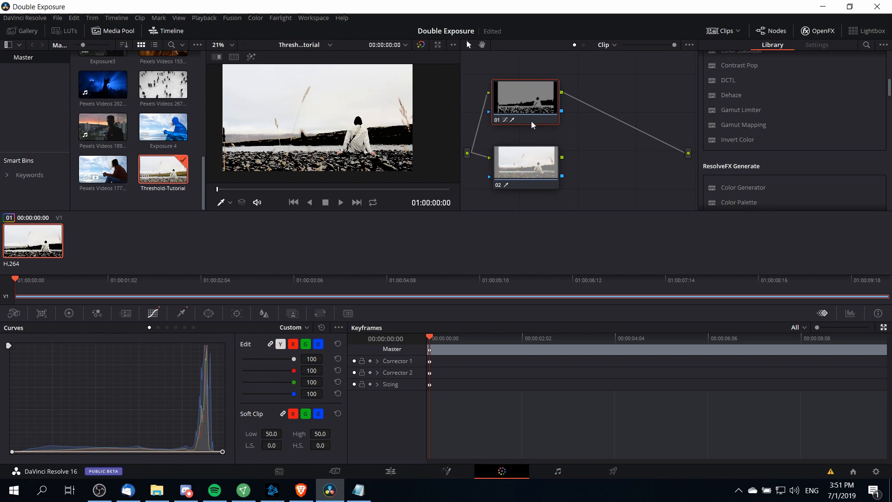
pyautogui.moveTo(522, 113)
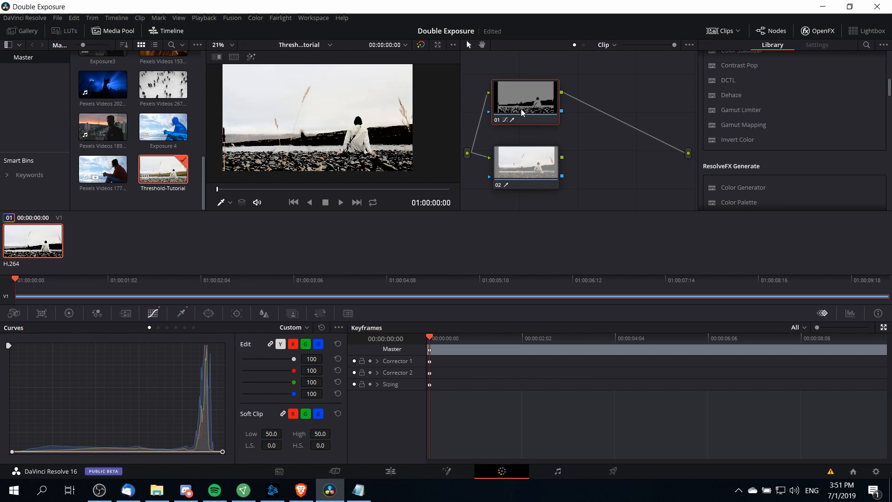
pyautogui.moveTo(542, 109)
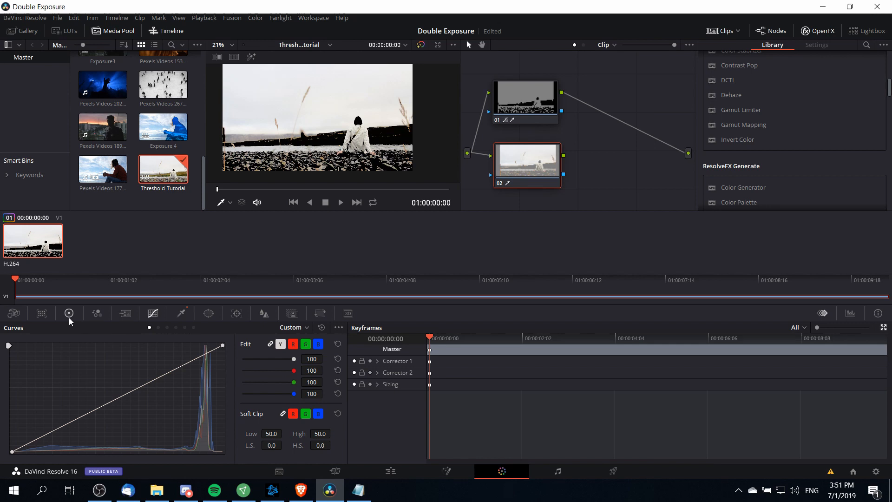
pyautogui.moveTo(522, 173)
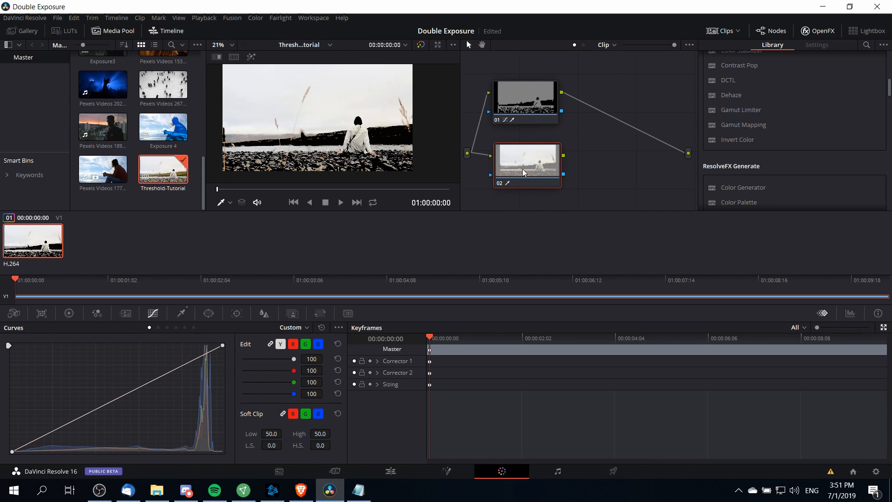
pyautogui.moveTo(69, 313)
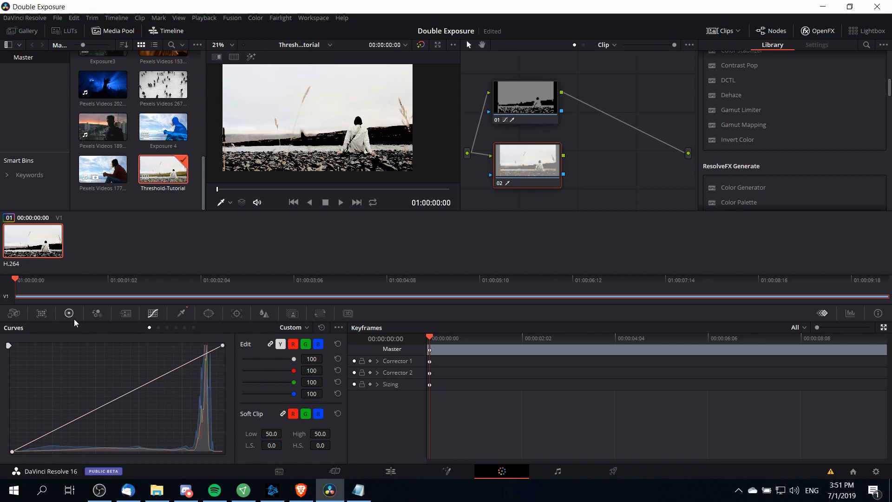
pyautogui.moveTo(68, 313)
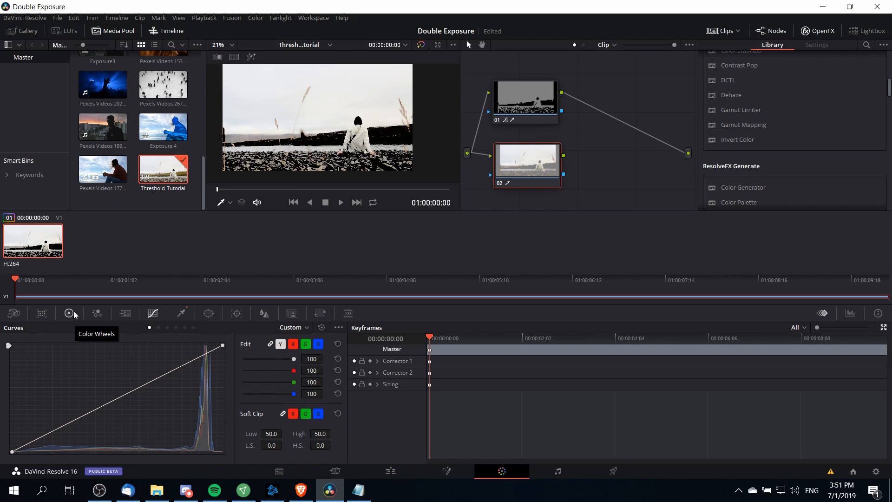
# Show the Color Wheels palette and select corrector node 02 for its contrast adjustment
pyautogui.click(68, 313)
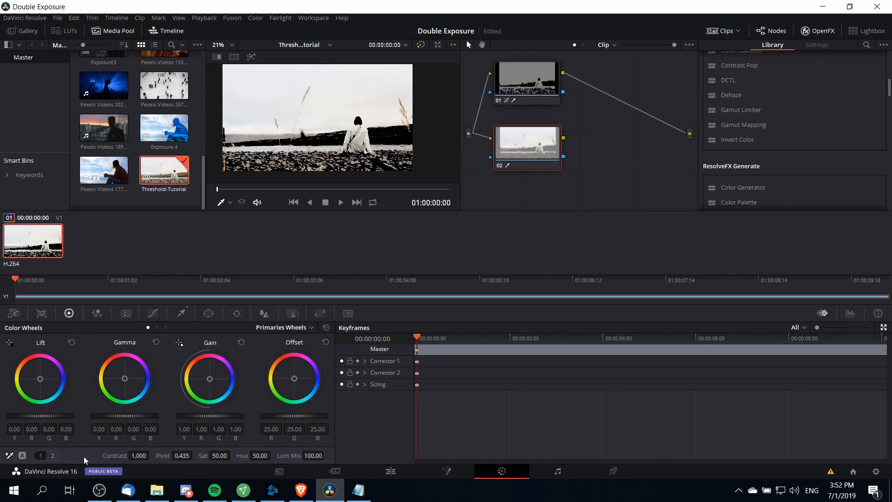
pyautogui.moveTo(124, 464)
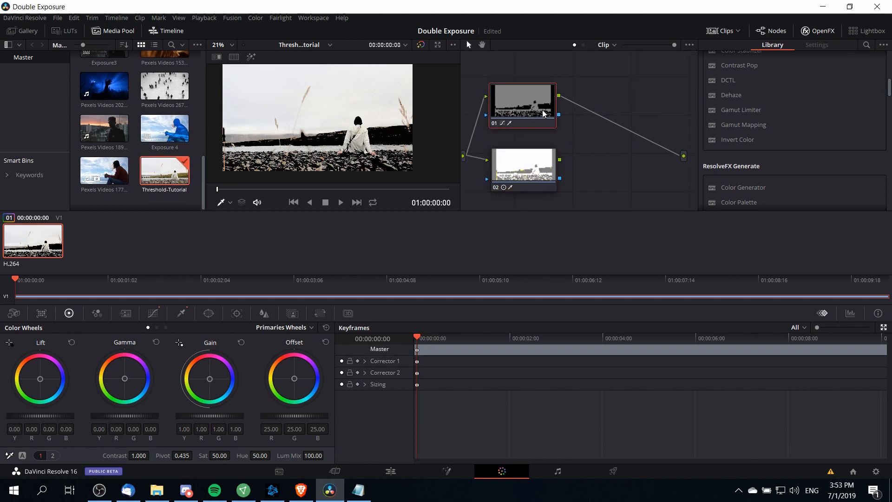
pyautogui.click(523, 166)
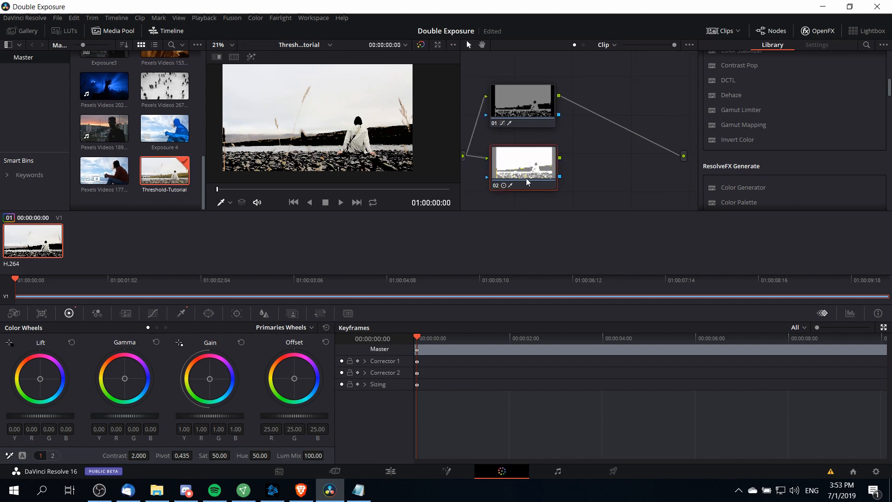
pyautogui.click(522, 164)
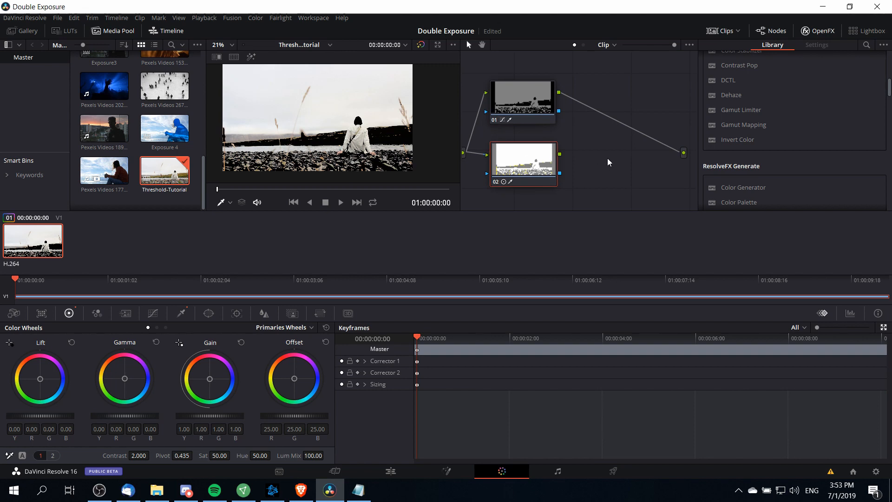
pyautogui.moveTo(614, 142)
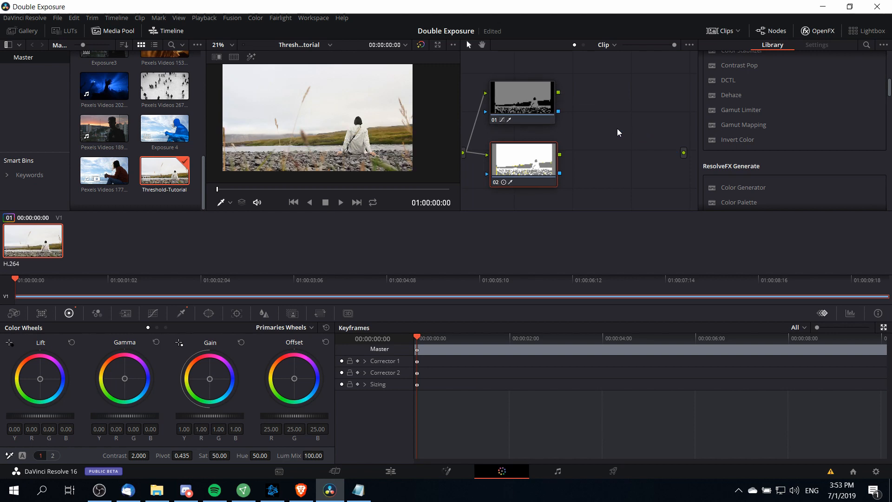
pyautogui.moveTo(580, 117)
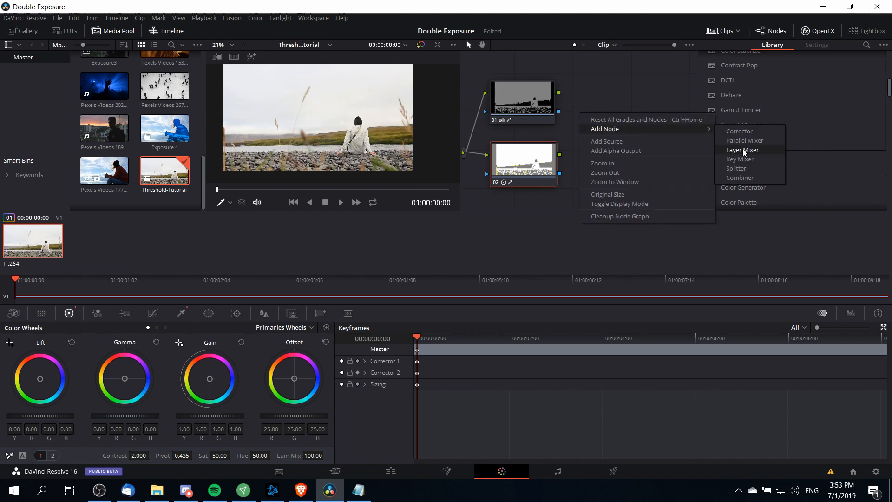
# Add a Layer Mixer node to the node graph from the Add Node menu
pyautogui.click(741, 149)
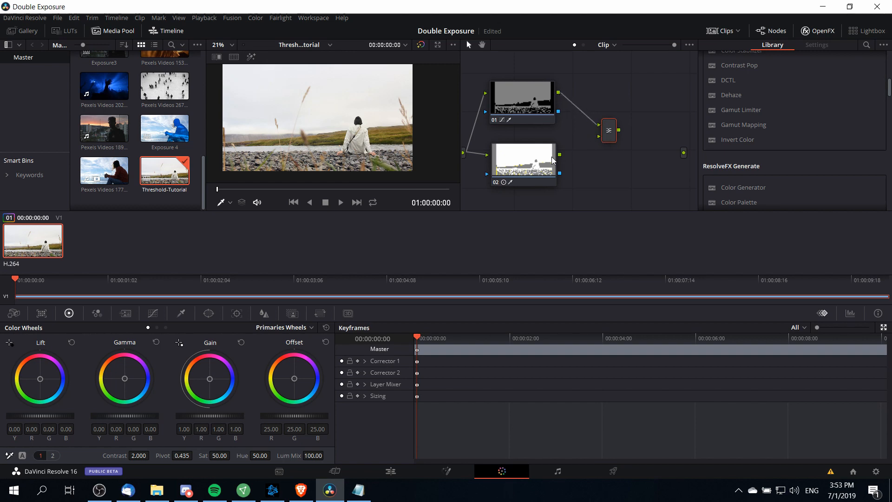
pyautogui.moveTo(604, 142)
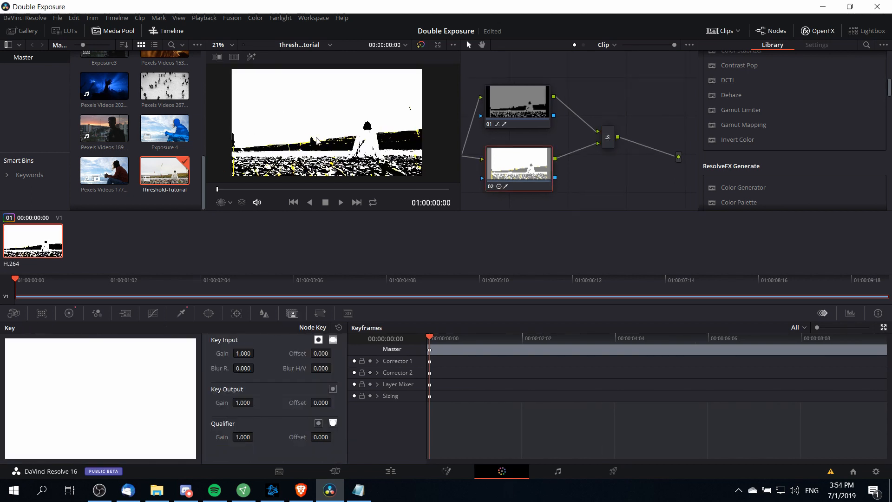
pyautogui.moveTo(333, 166)
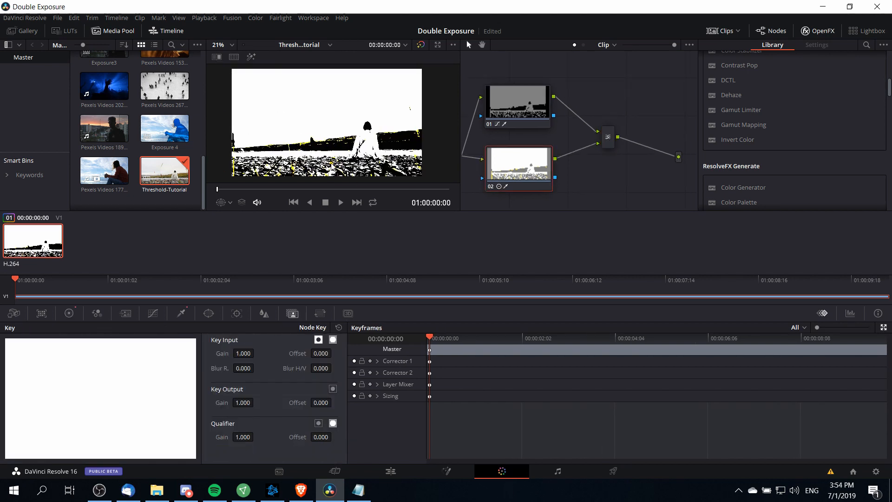
pyautogui.moveTo(332, 181)
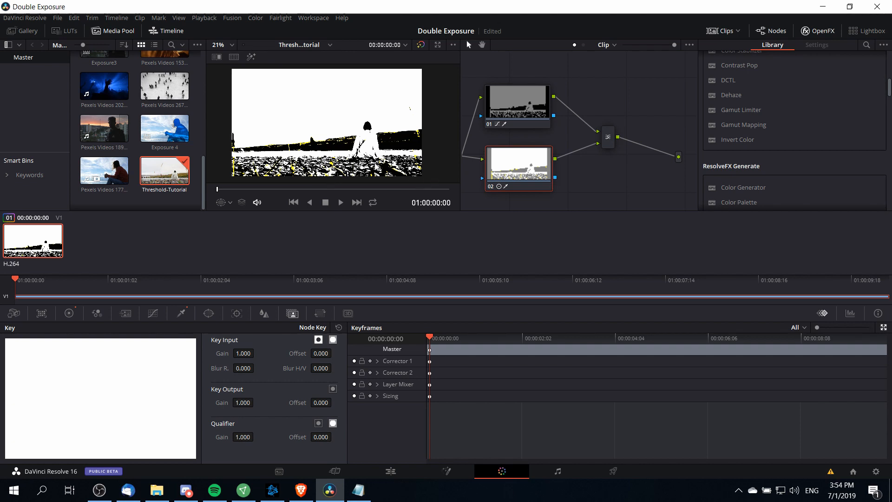
# Set node 02's RGB Mixer to Monochrome so the threshold image is pure black and white
pyautogui.click(68, 313)
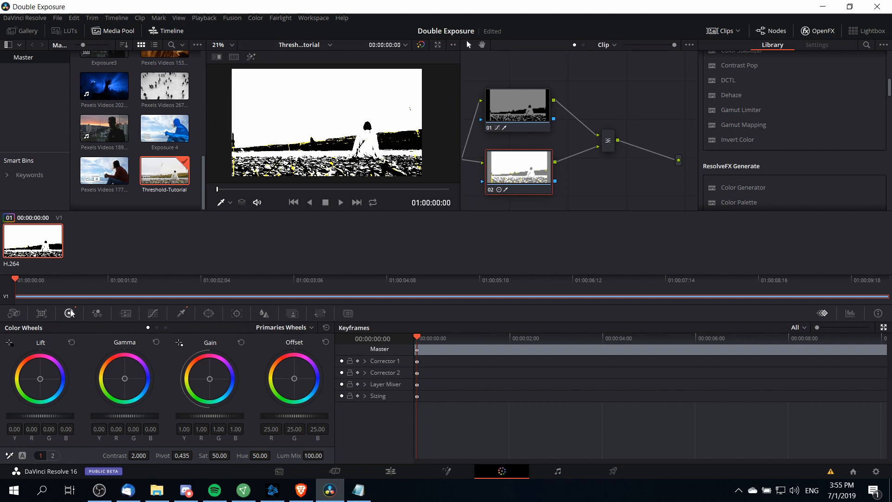
pyautogui.moveTo(96, 313)
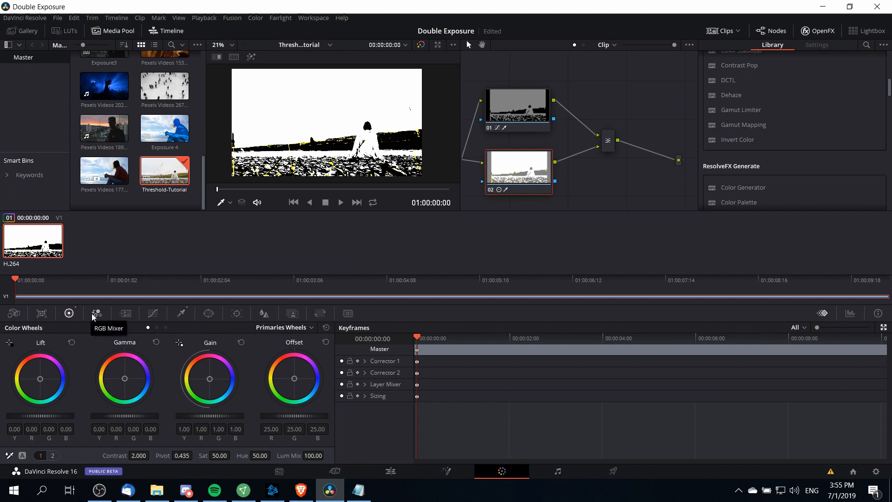
pyautogui.click(96, 313)
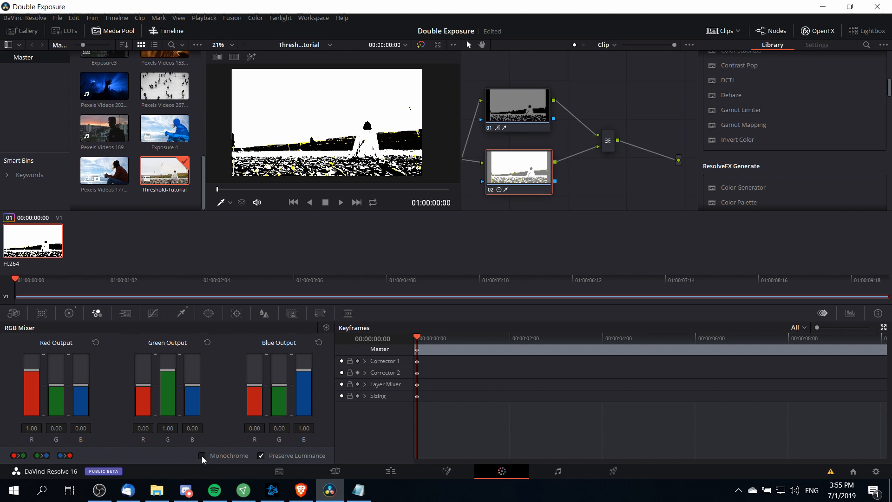
pyautogui.moveTo(205, 463)
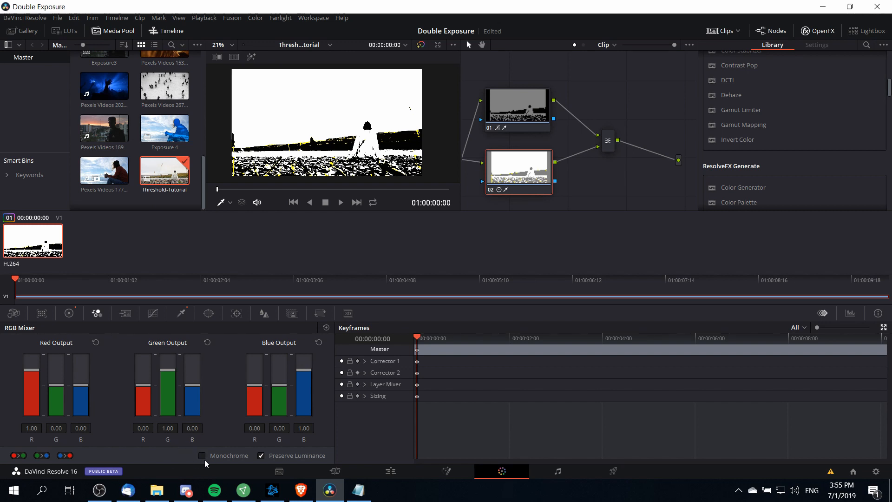
pyautogui.click(201, 455)
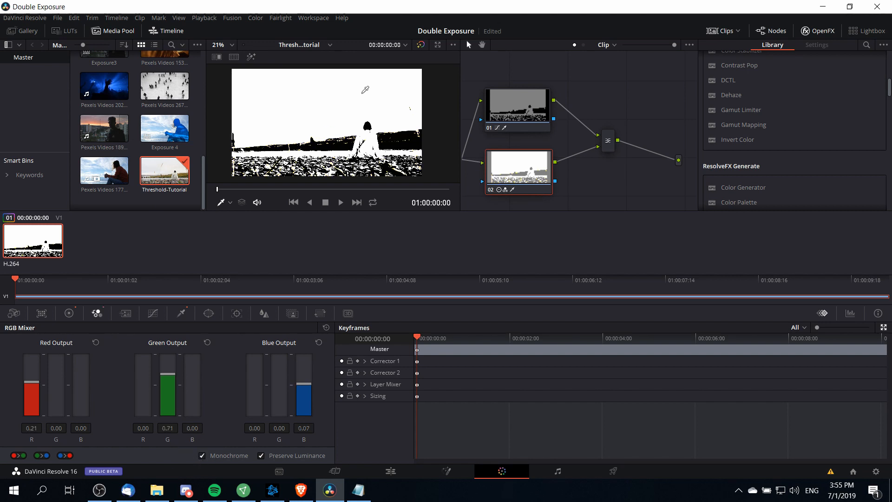